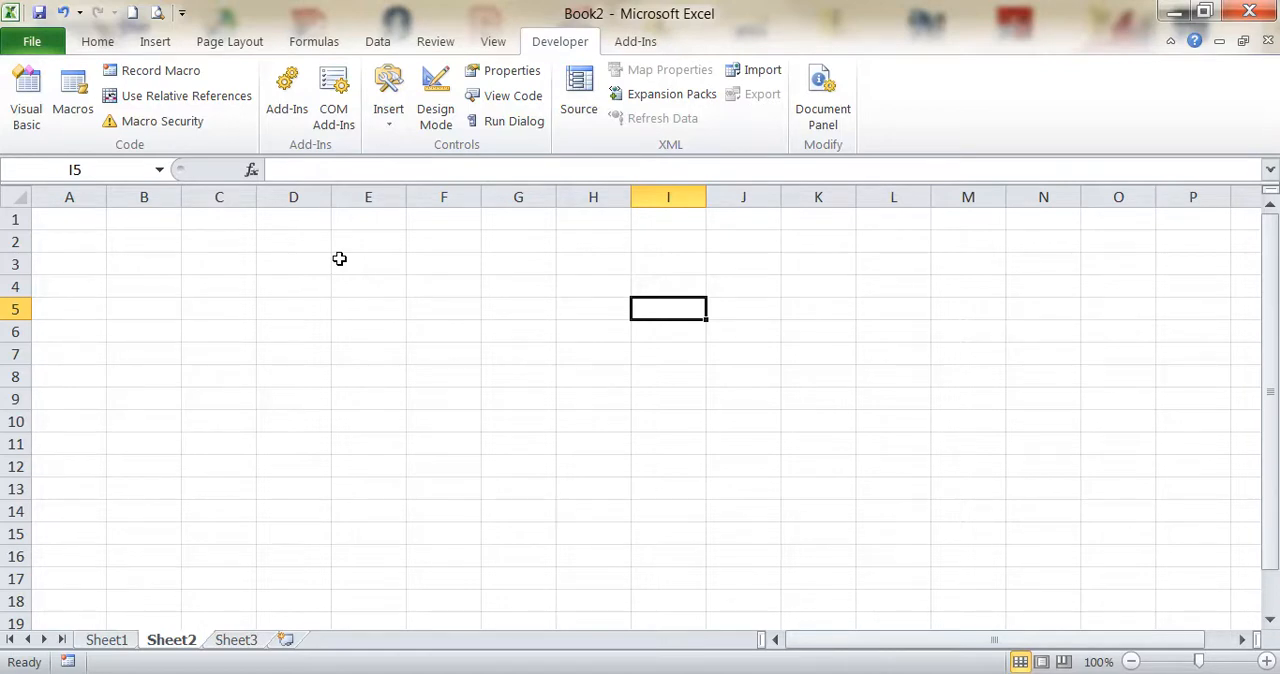
# Step: Glance at cells A1 and B1, then launch the Visual Basic editor from the Developer ribbon
pyautogui.click(144, 220)
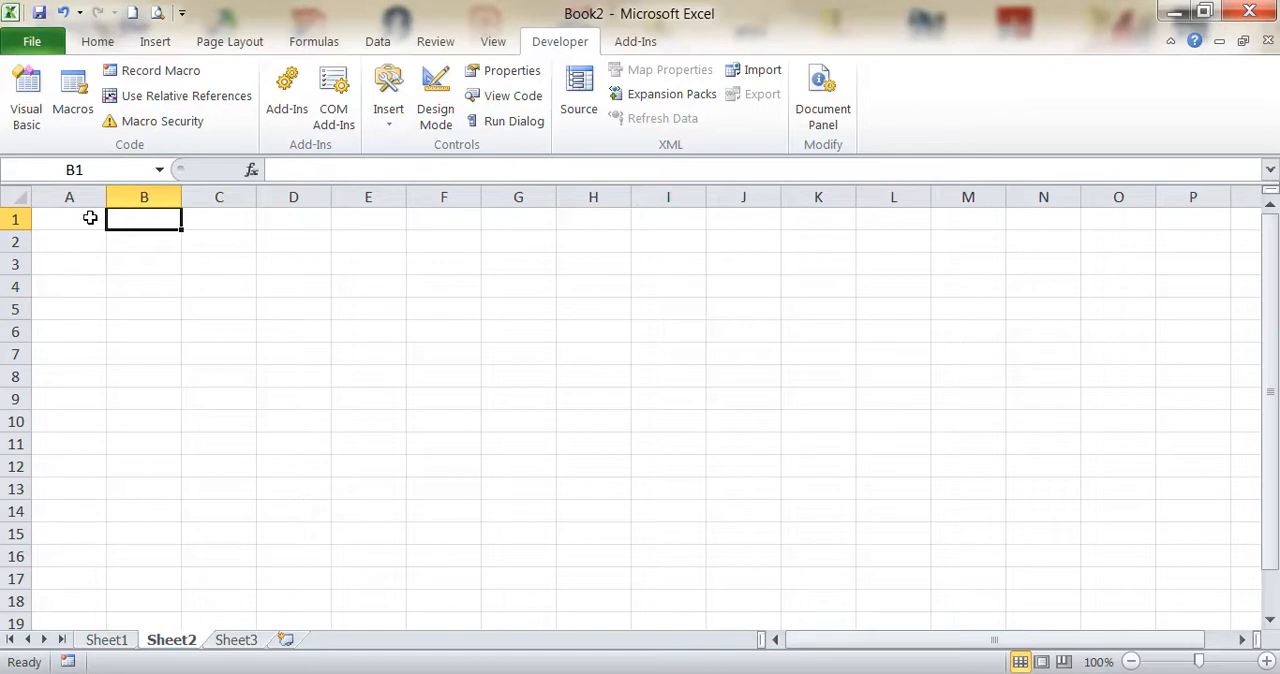
pyautogui.click(68, 220)
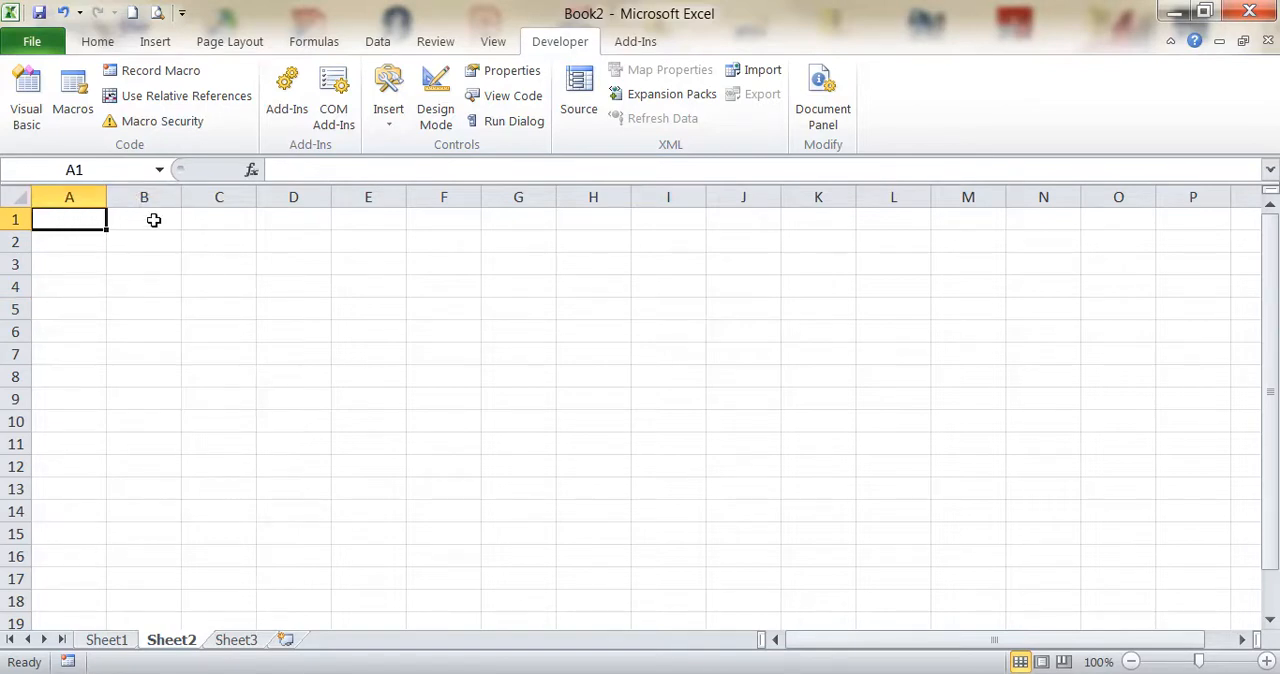
pyautogui.click(144, 220)
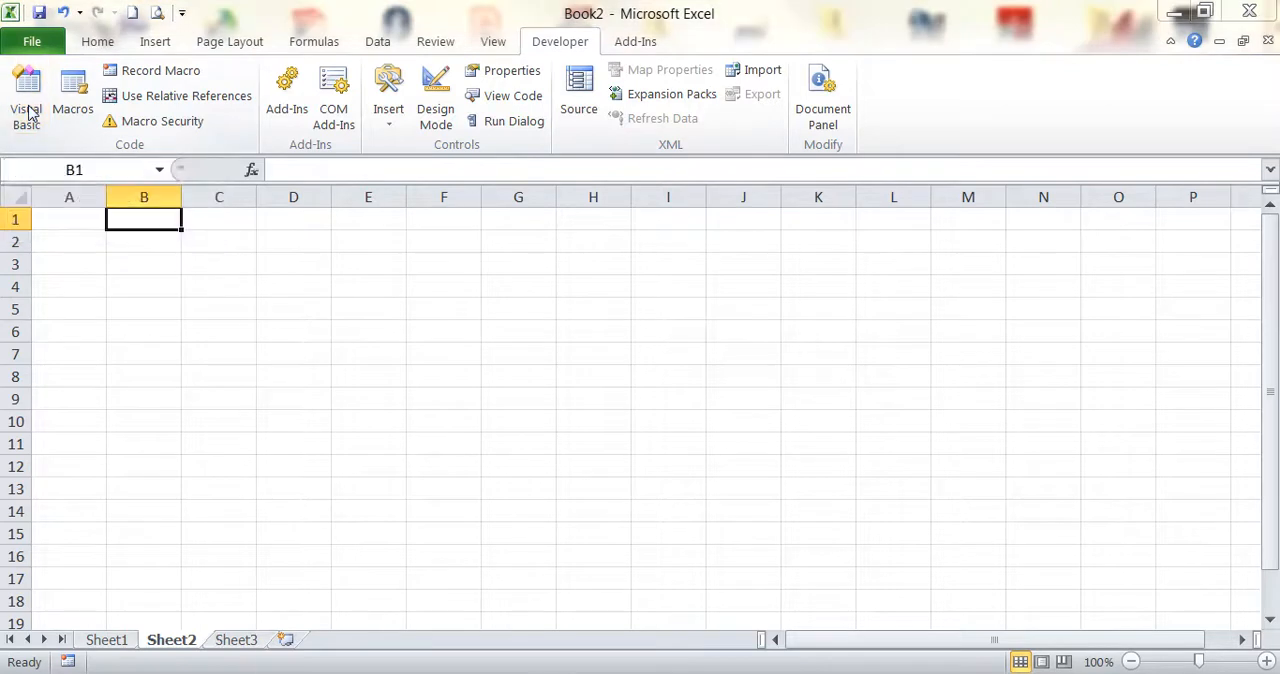
pyautogui.click(28, 96)
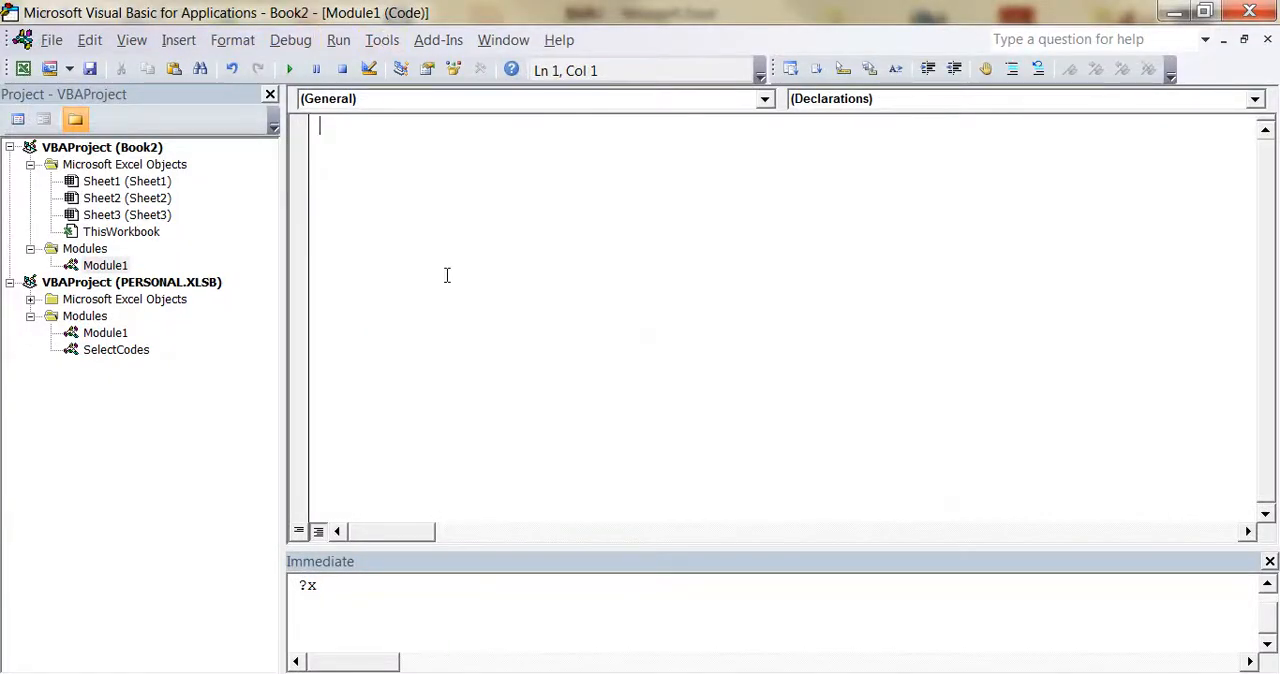
pyautogui.moveTo(516, 160)
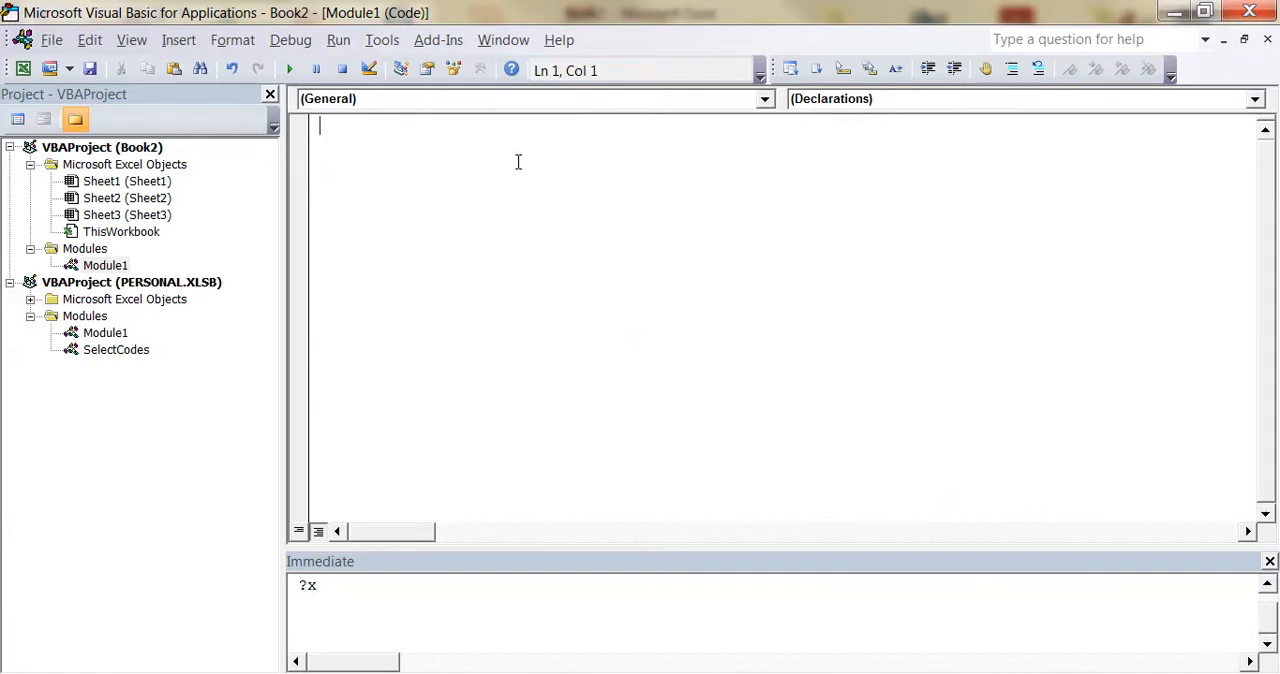
# Step: Declare 'Function x2num(a, b) As Double' in Module1
pyautogui.write('fu')
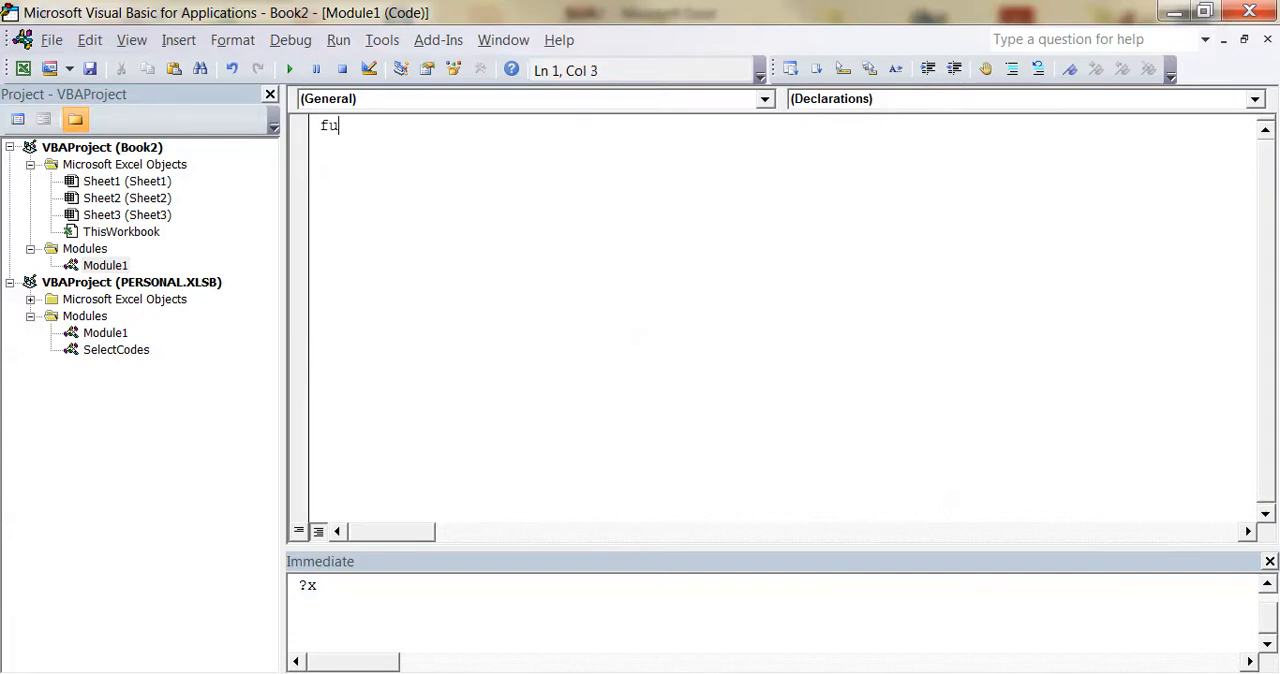
pyautogui.write('nctio')
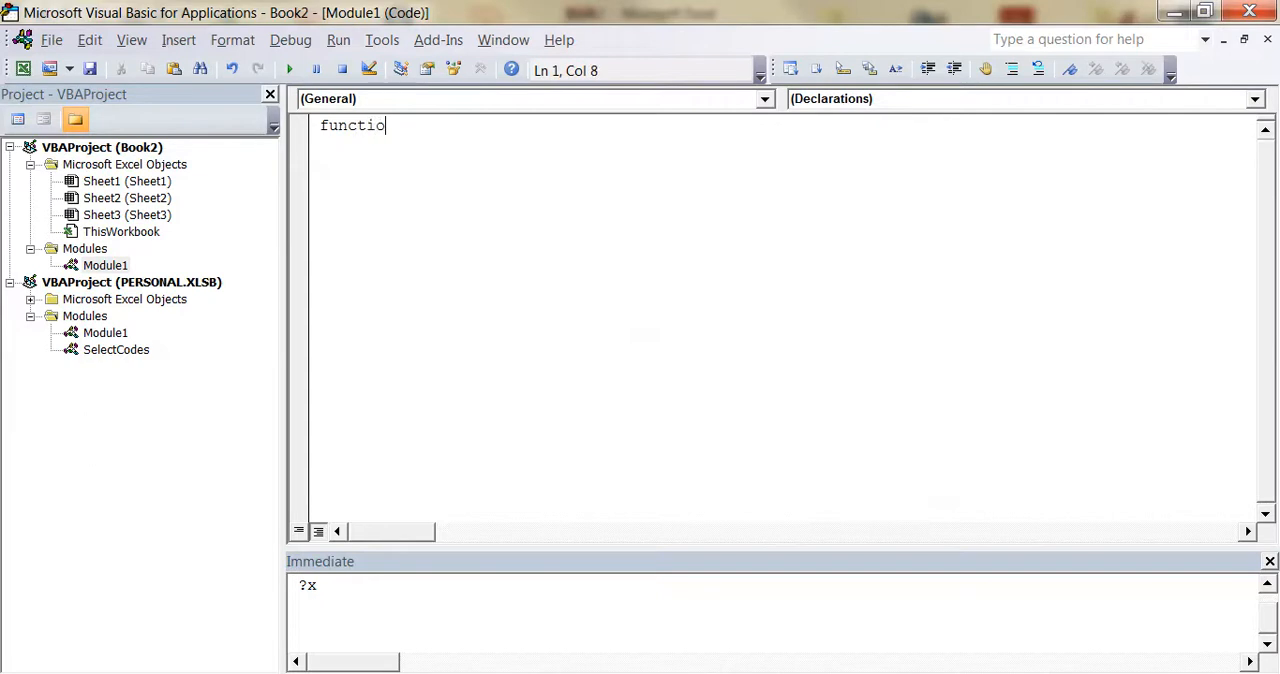
pyautogui.write('n')
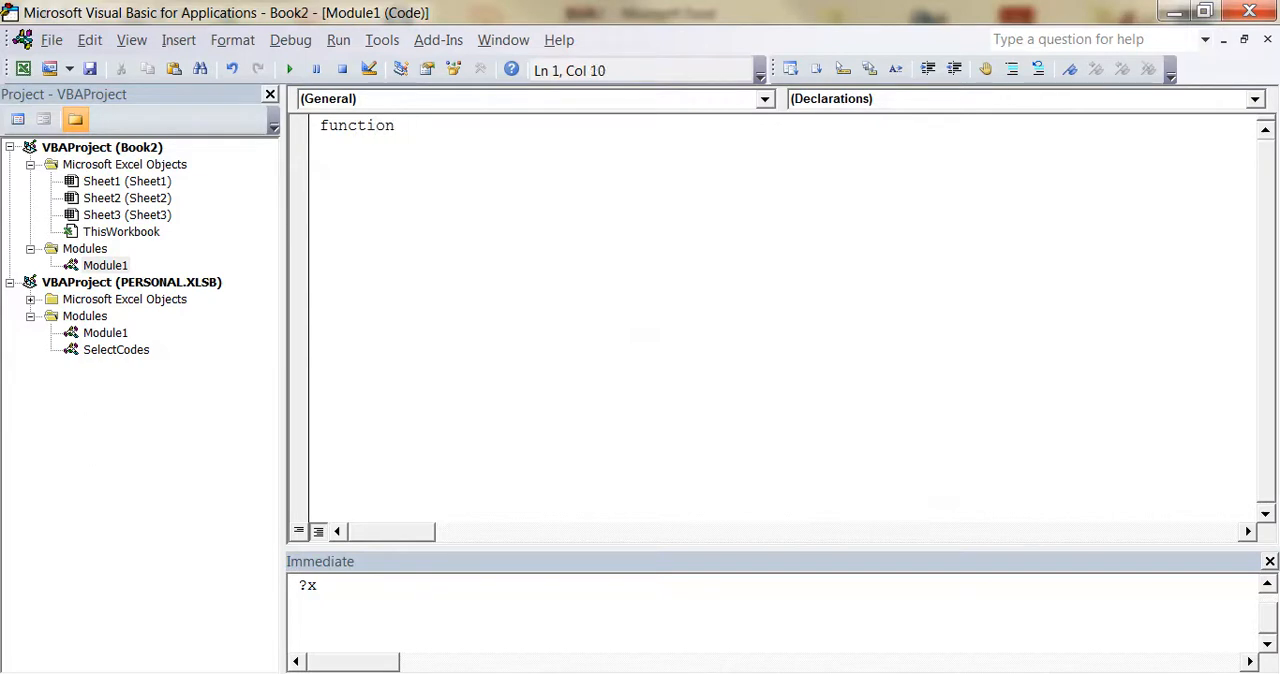
pyautogui.write('x')
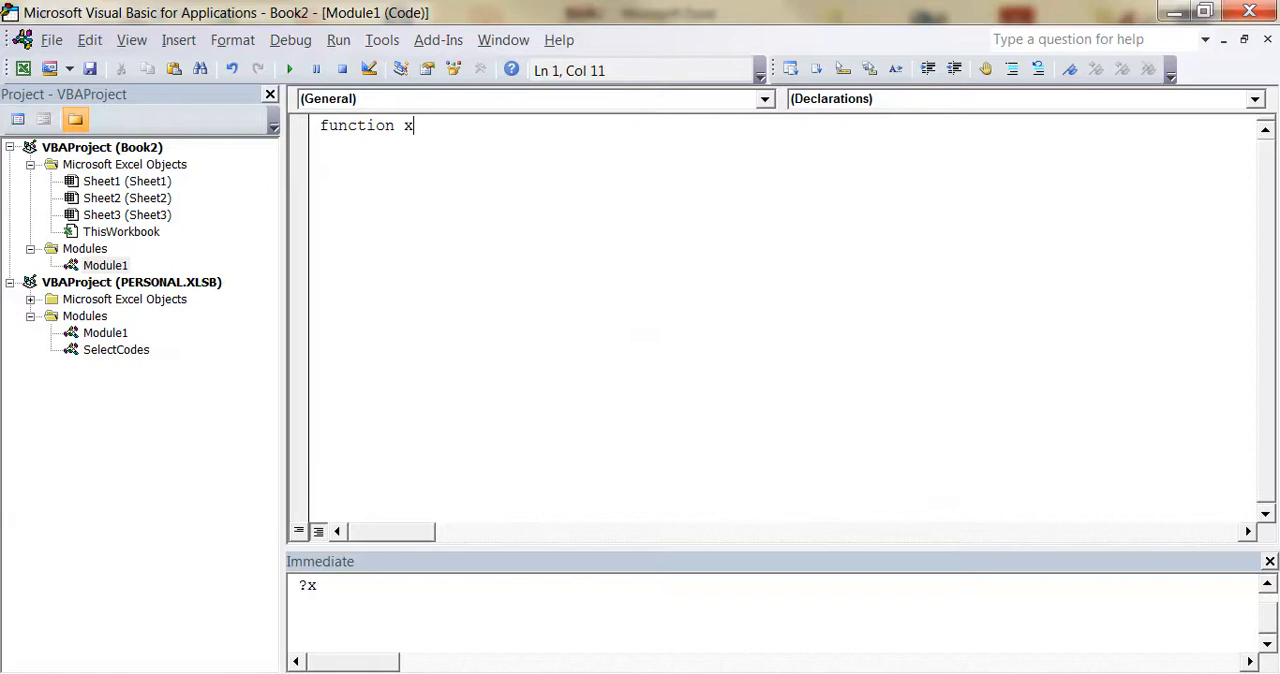
pyautogui.write('2num')
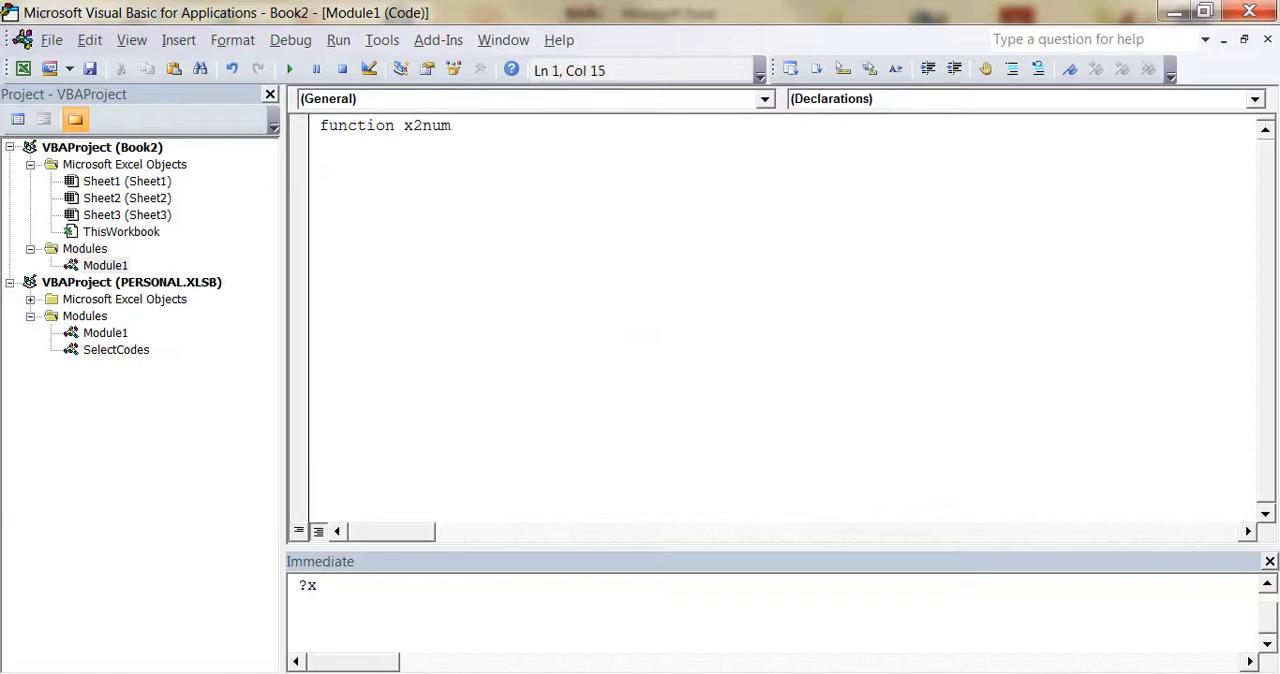
pyautogui.write('(')
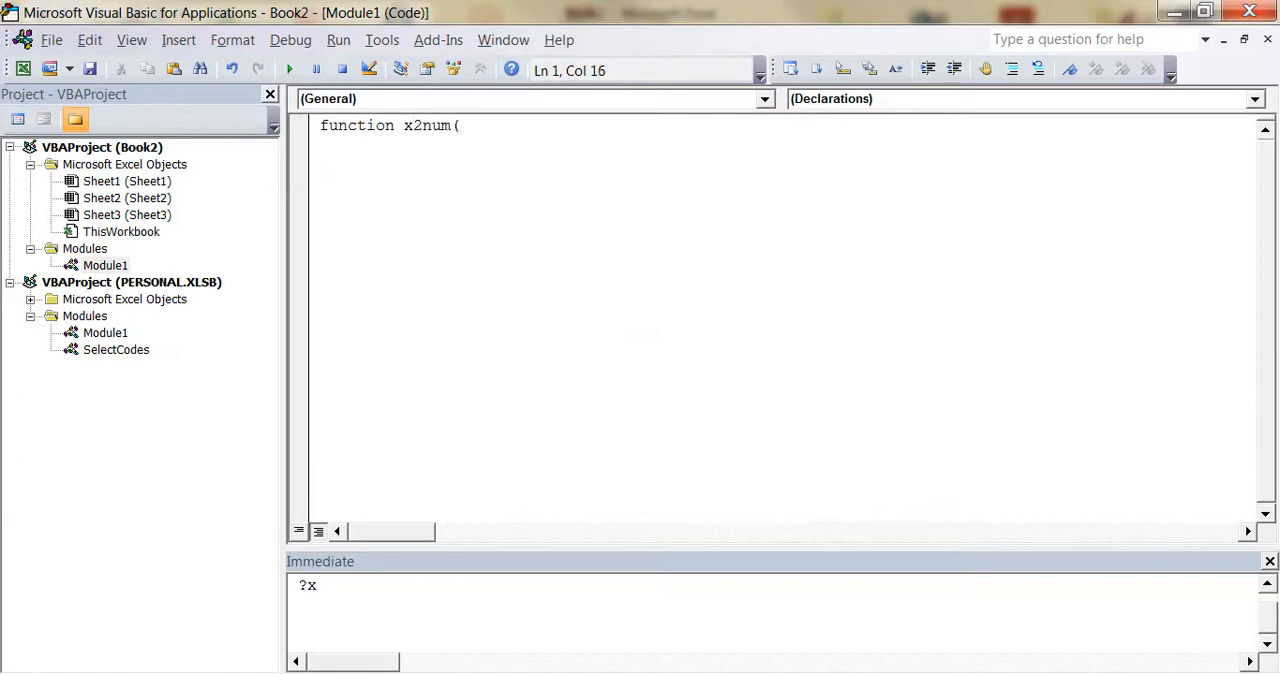
pyautogui.write('a,')
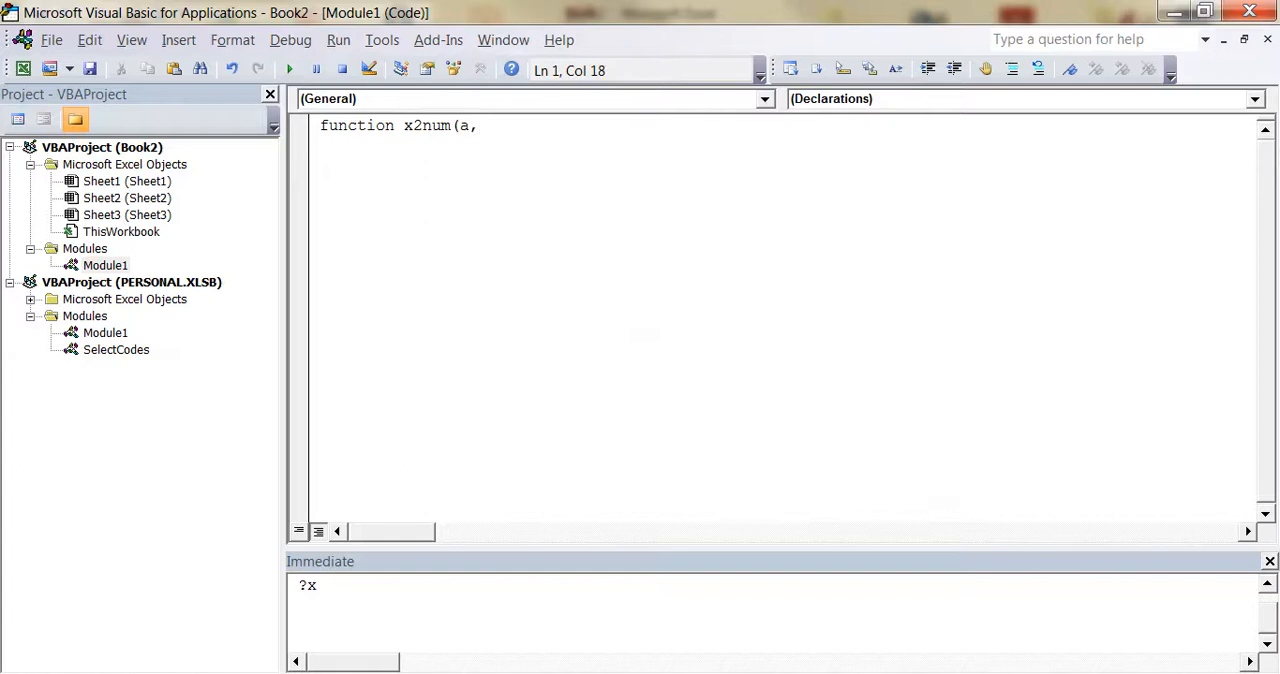
pyautogui.write('b,')
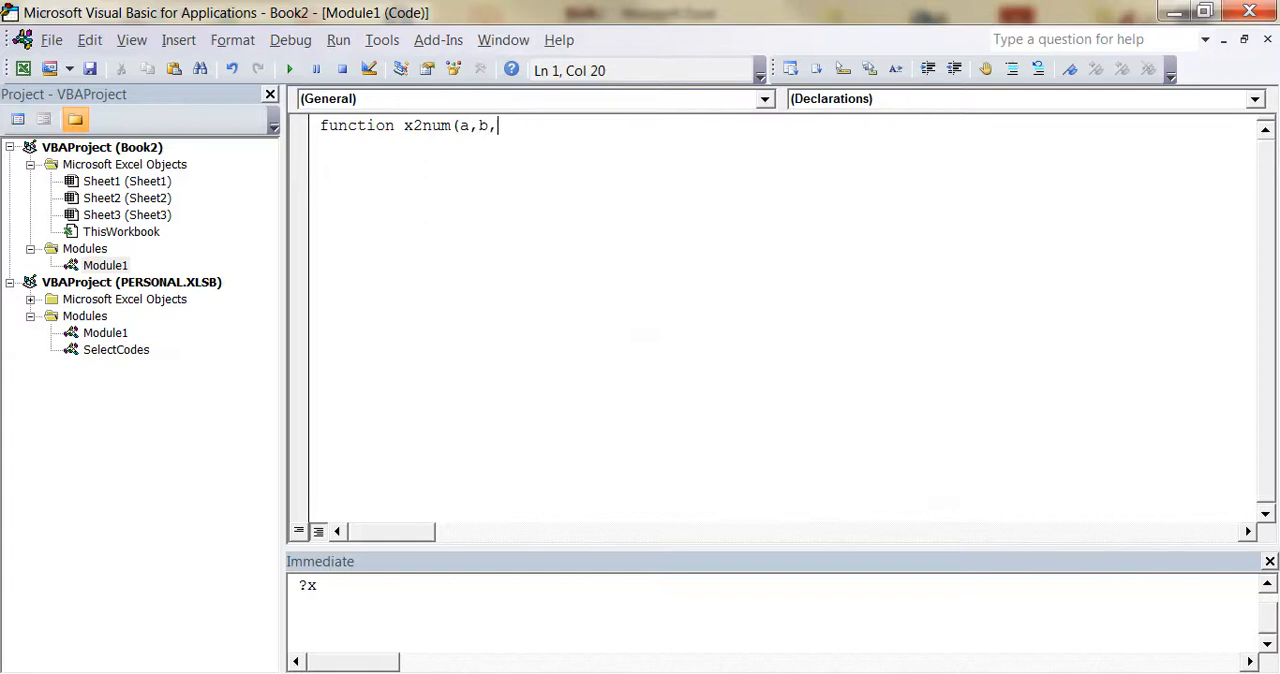
pyautogui.write(') as dou')
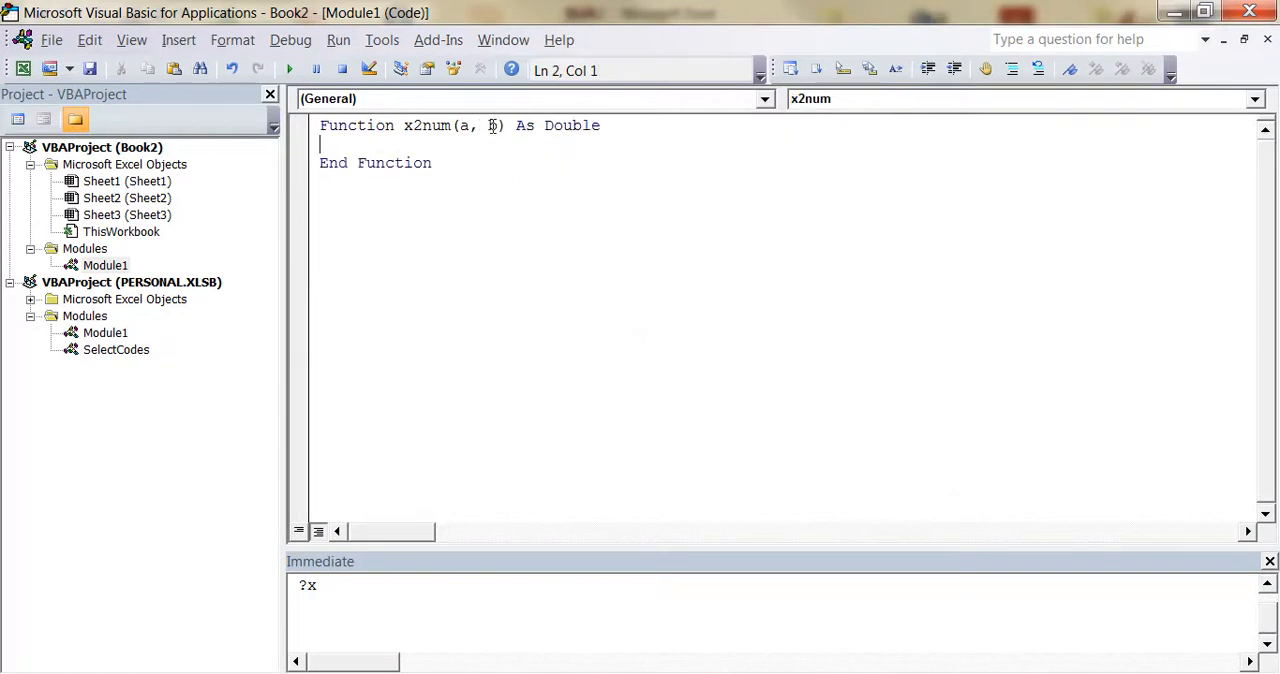
# Step: Finish the Double return type and write the body 'x2num = a * b'
pyautogui.write('b')
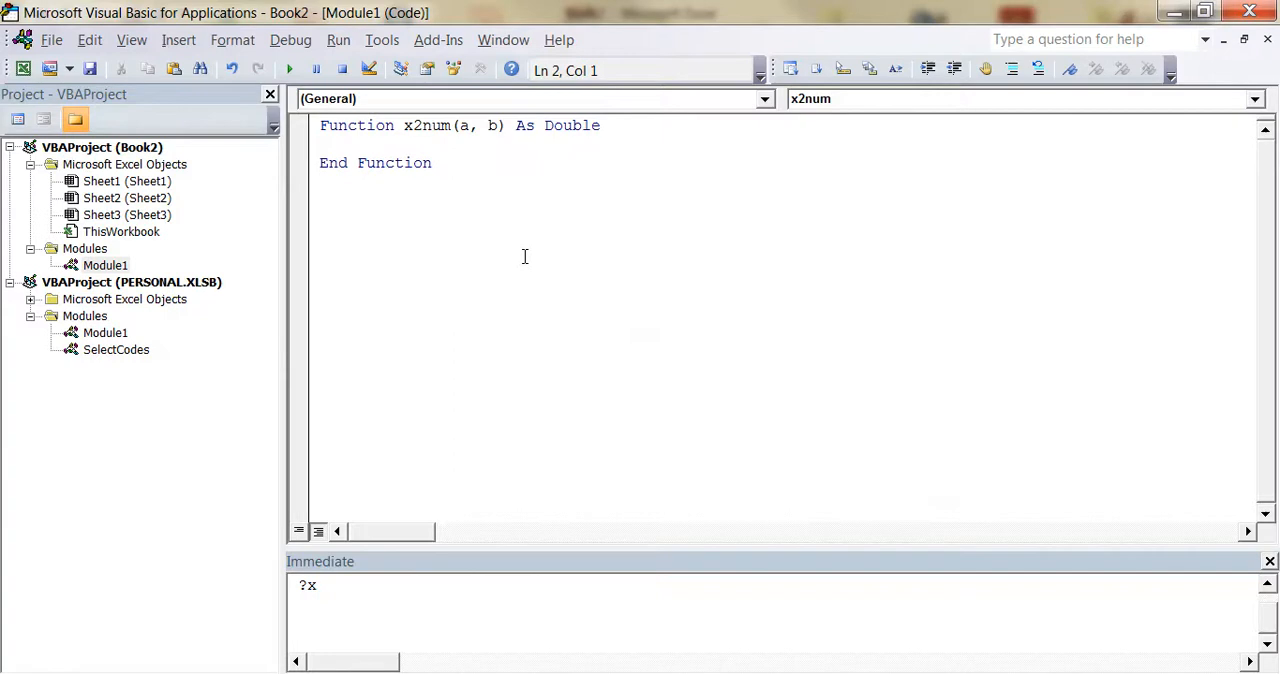
pyautogui.write('x')
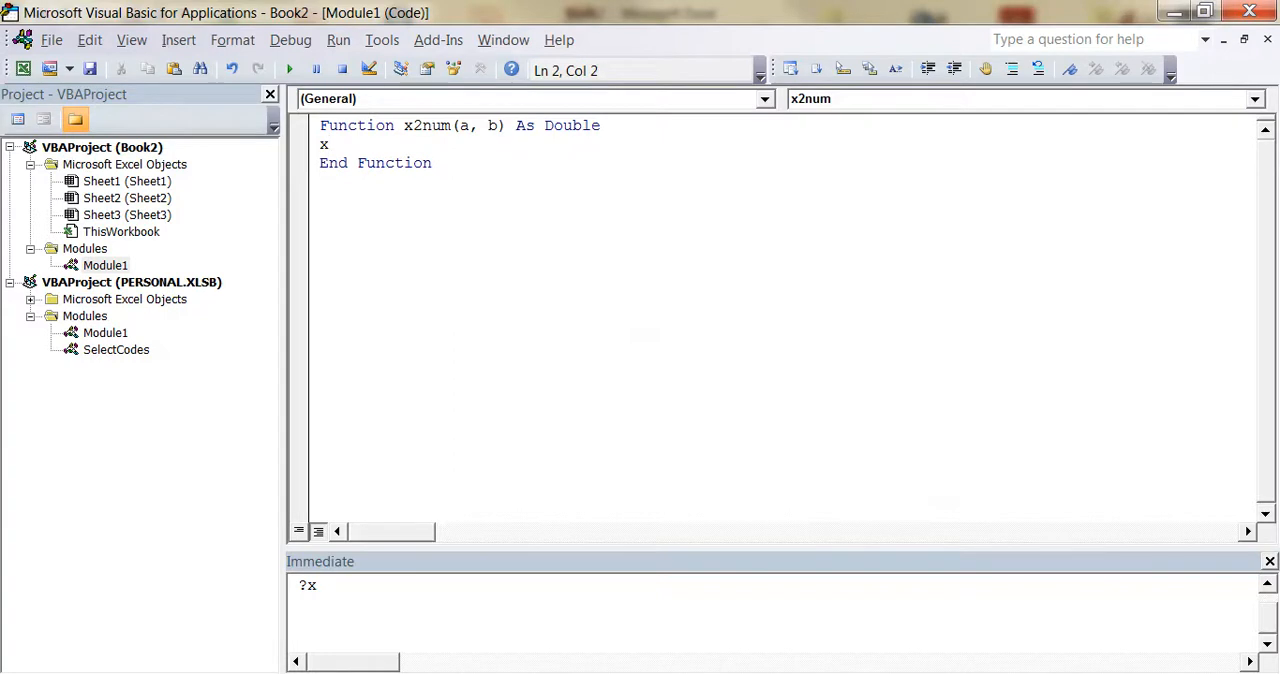
pyautogui.write('2n')
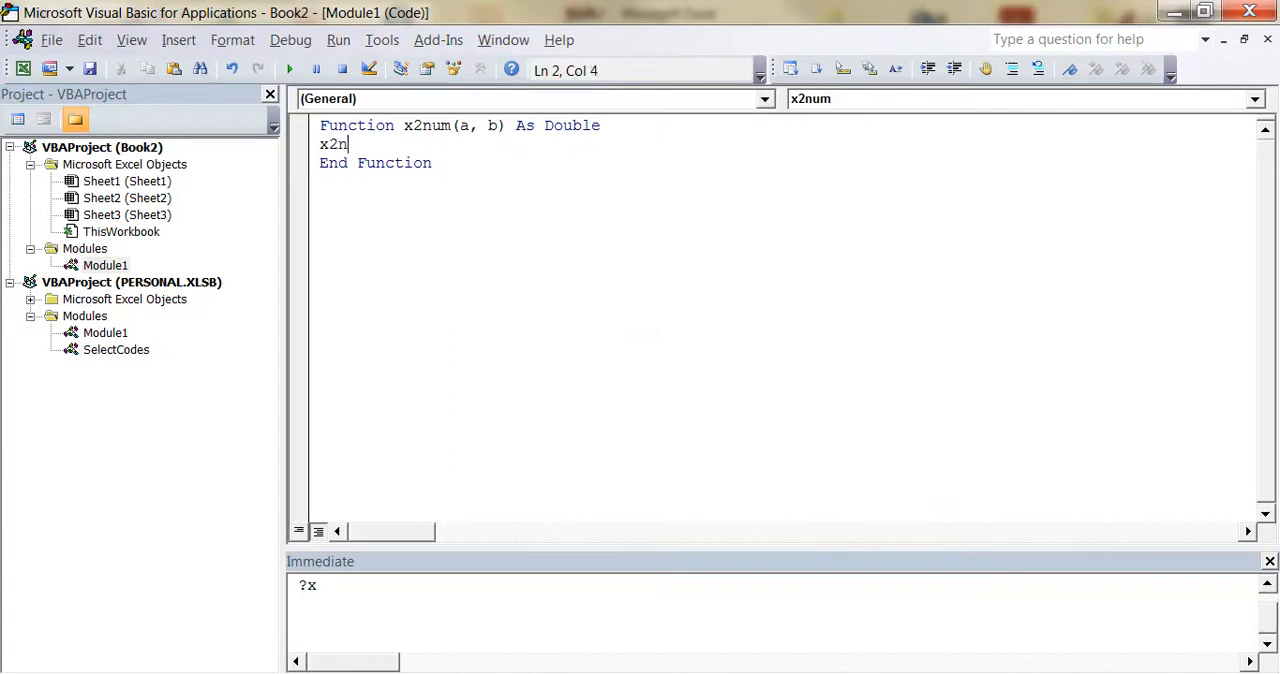
pyautogui.write('um')
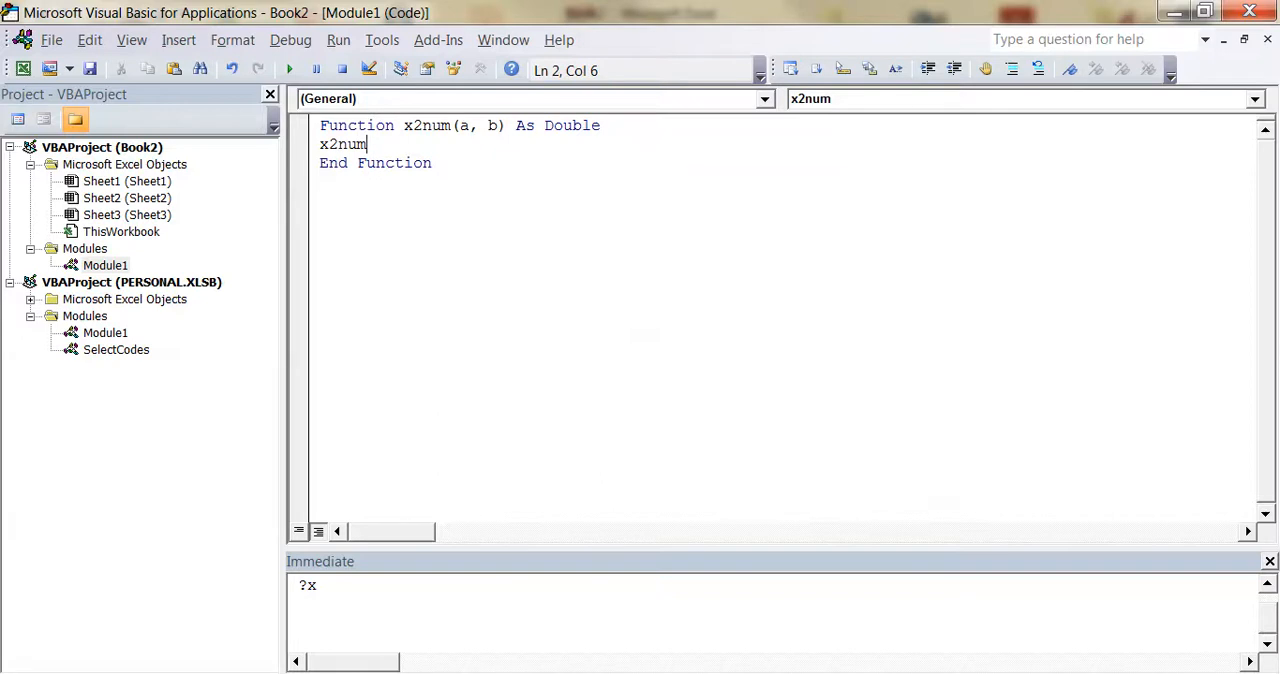
pyautogui.write('=a*')
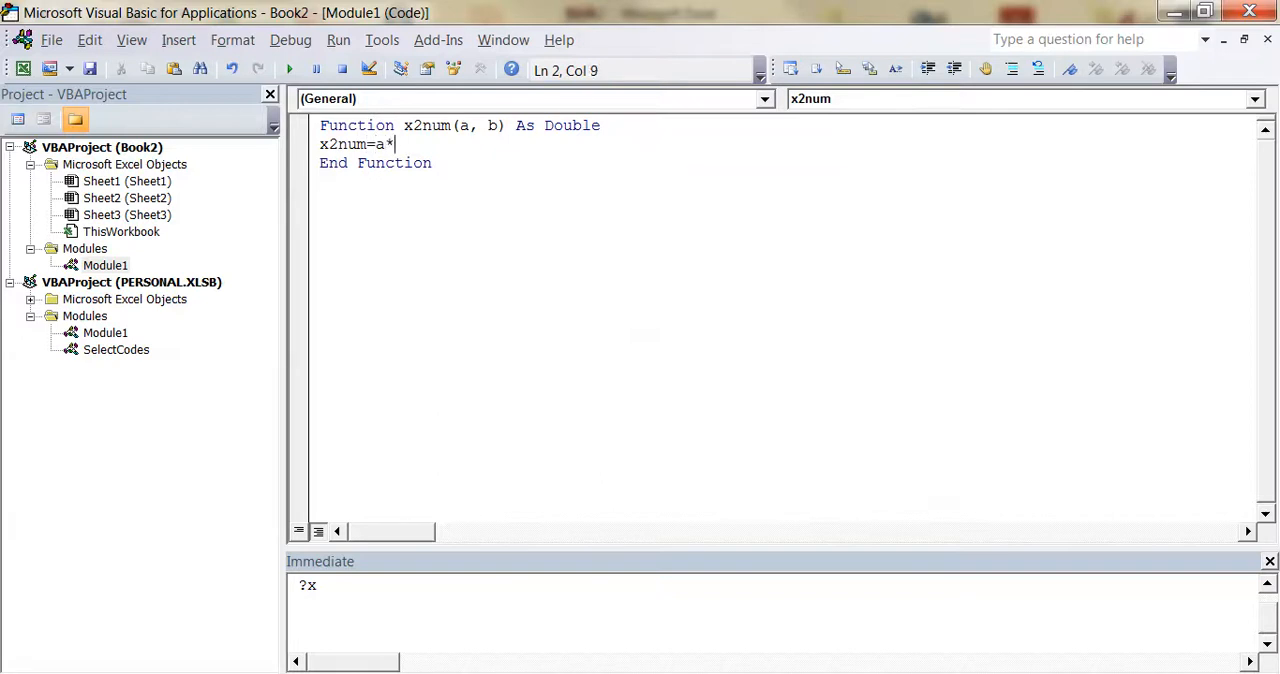
pyautogui.write('b')
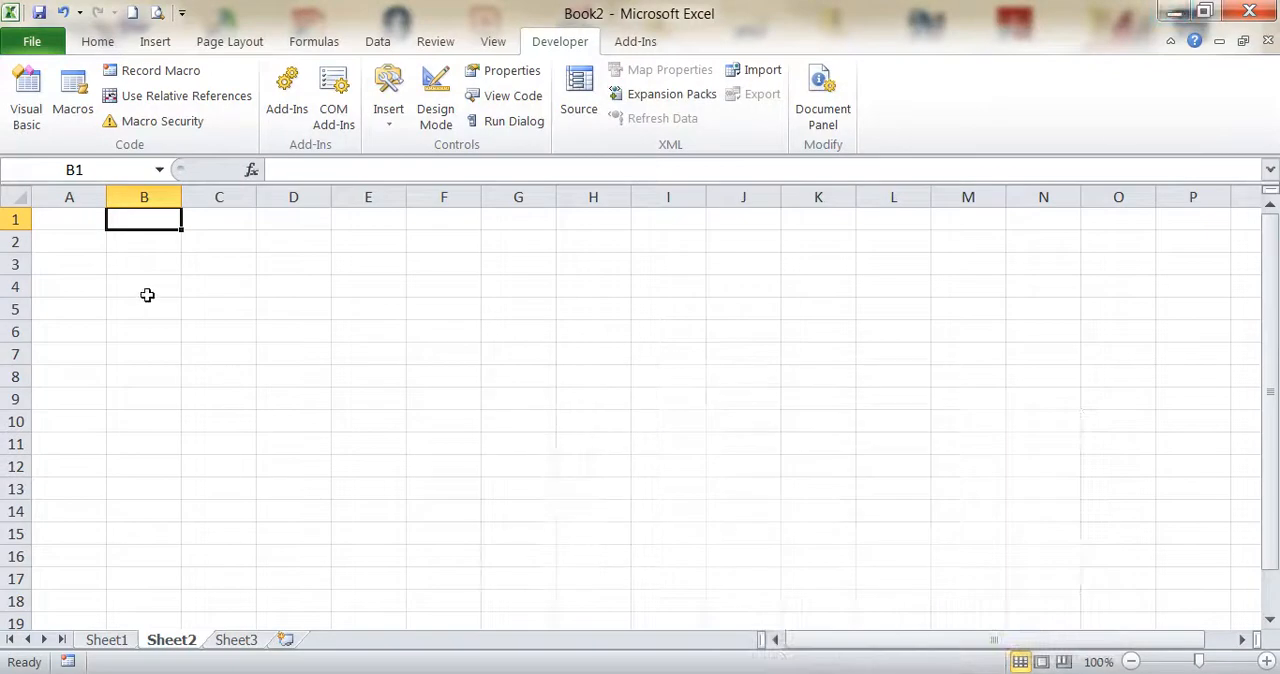
# Step: Enter 12 in A1 and 23 in B1, then begin a formula with '=' in C1
pyautogui.click(68, 218)
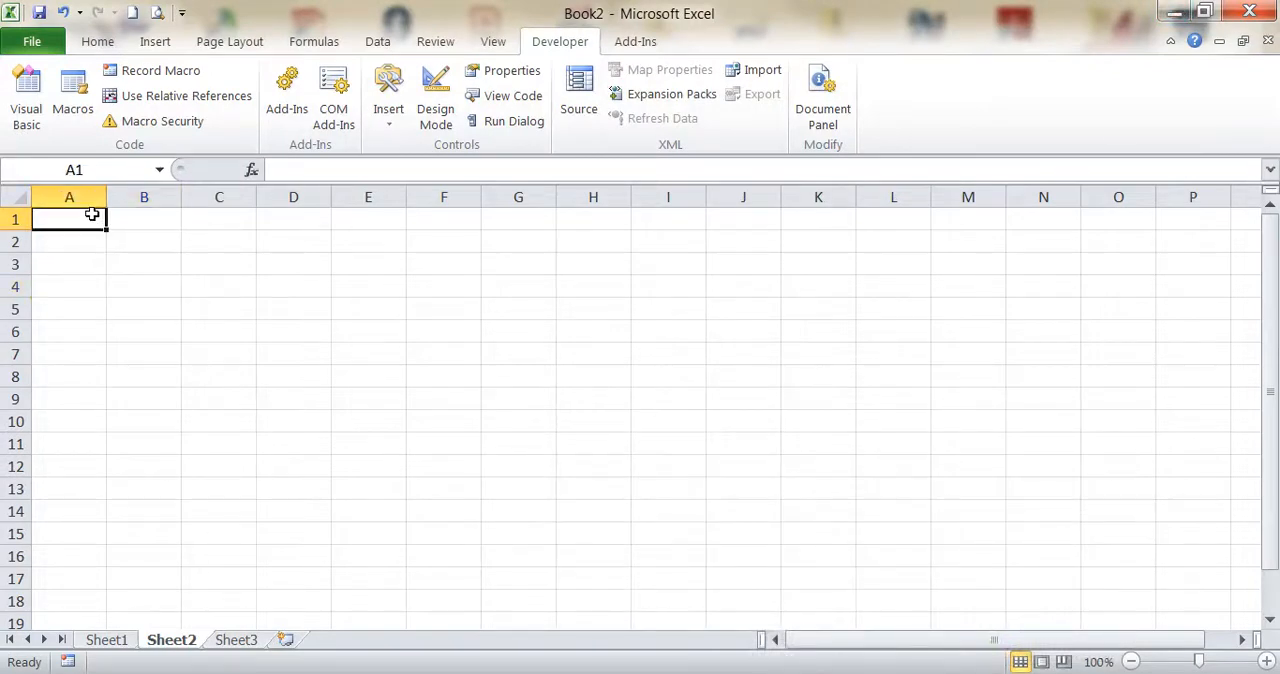
pyautogui.click(144, 220)
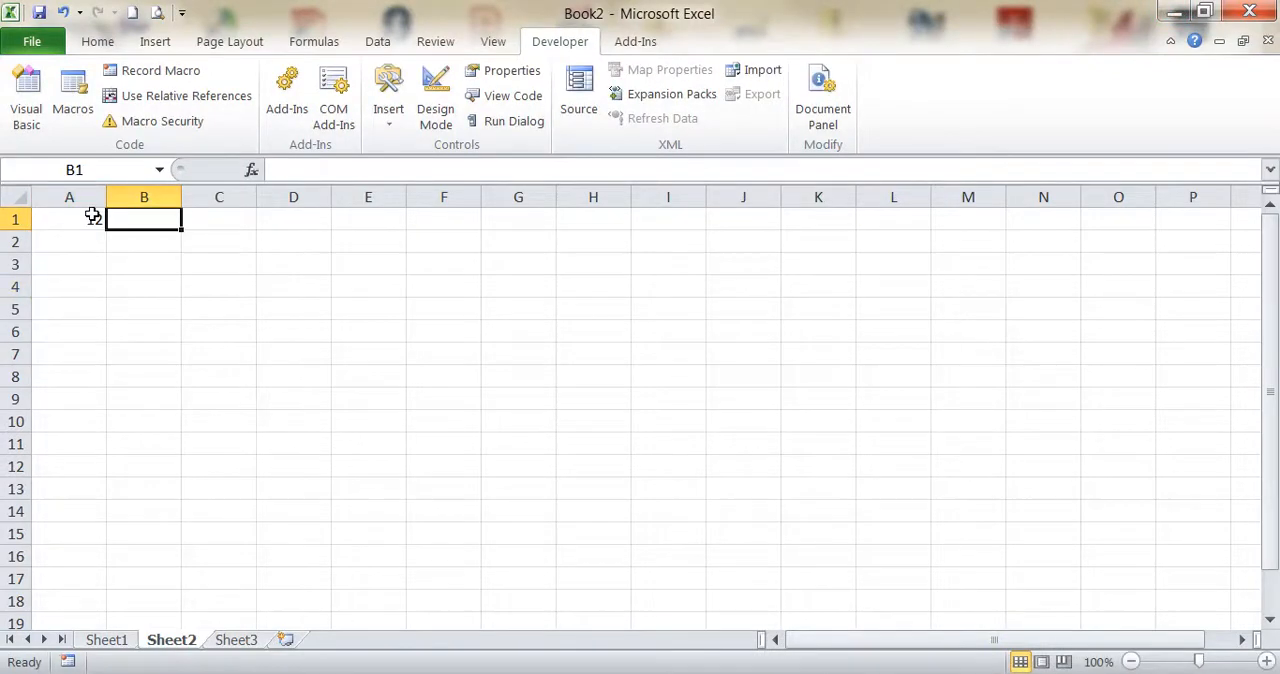
pyautogui.write('23')
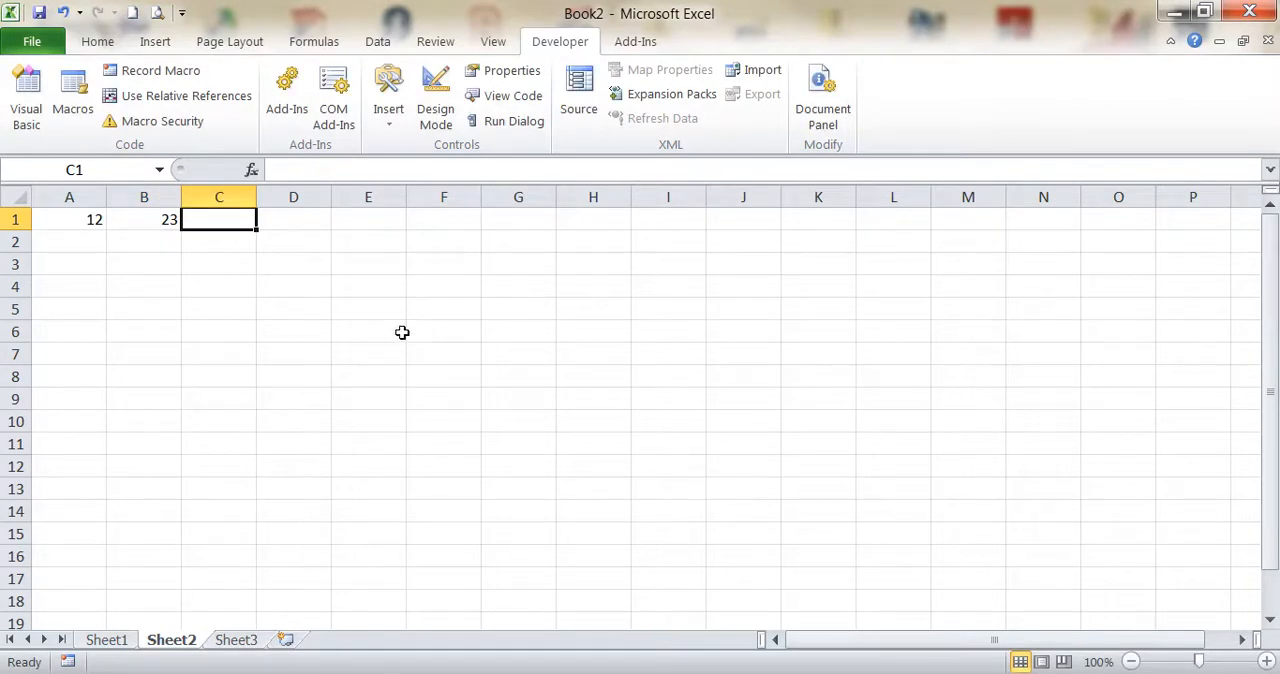
pyautogui.write('=')
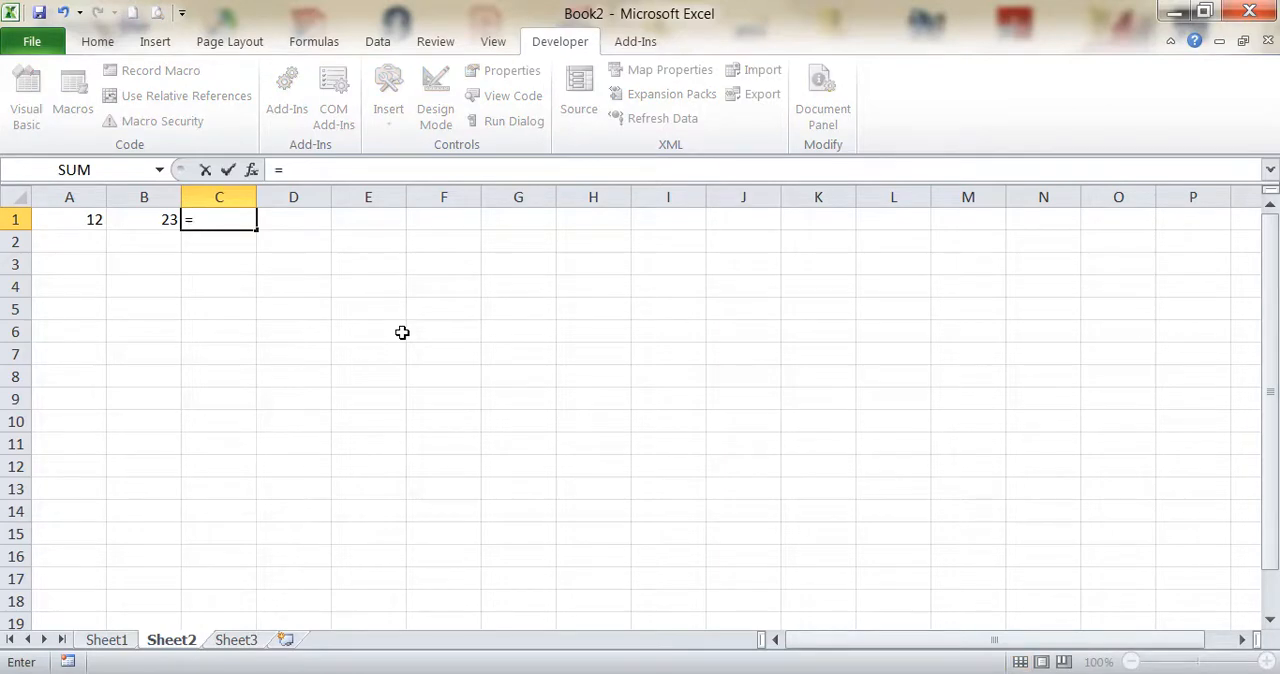
# Step: Write '=x2num(A1,B1' in C1, picking B1 as the second argument
pyautogui.write('x2num(A1,')
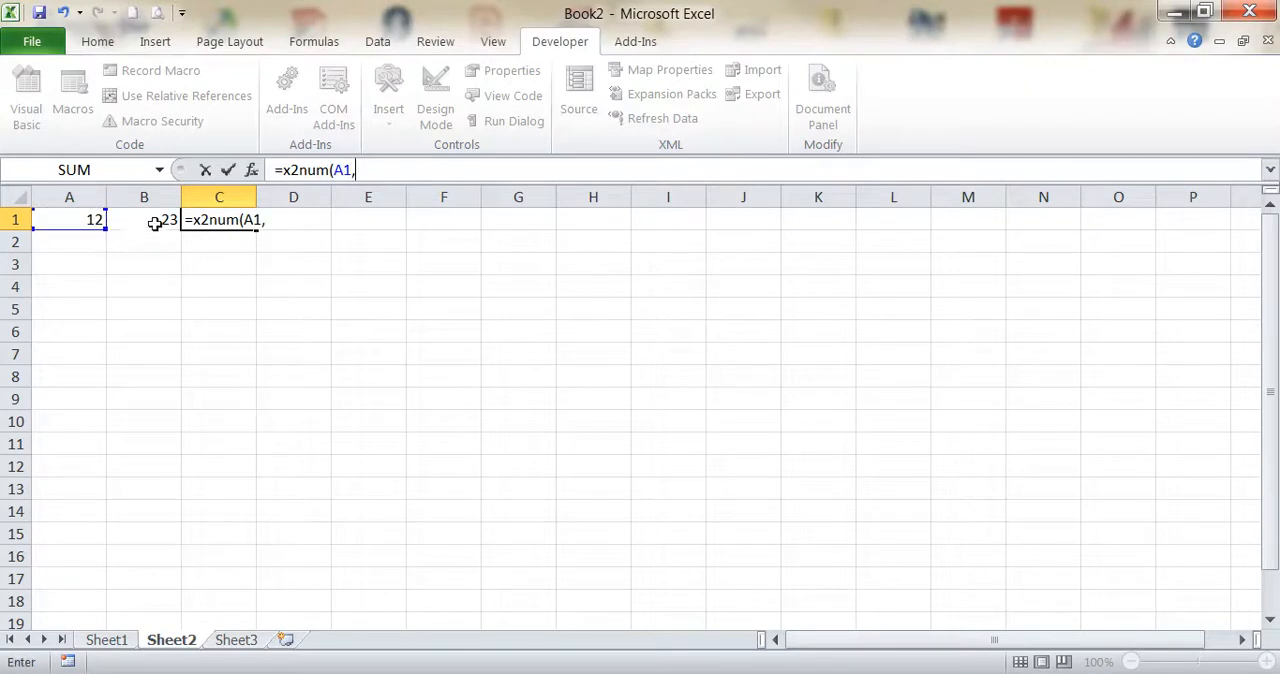
pyautogui.click(144, 220)
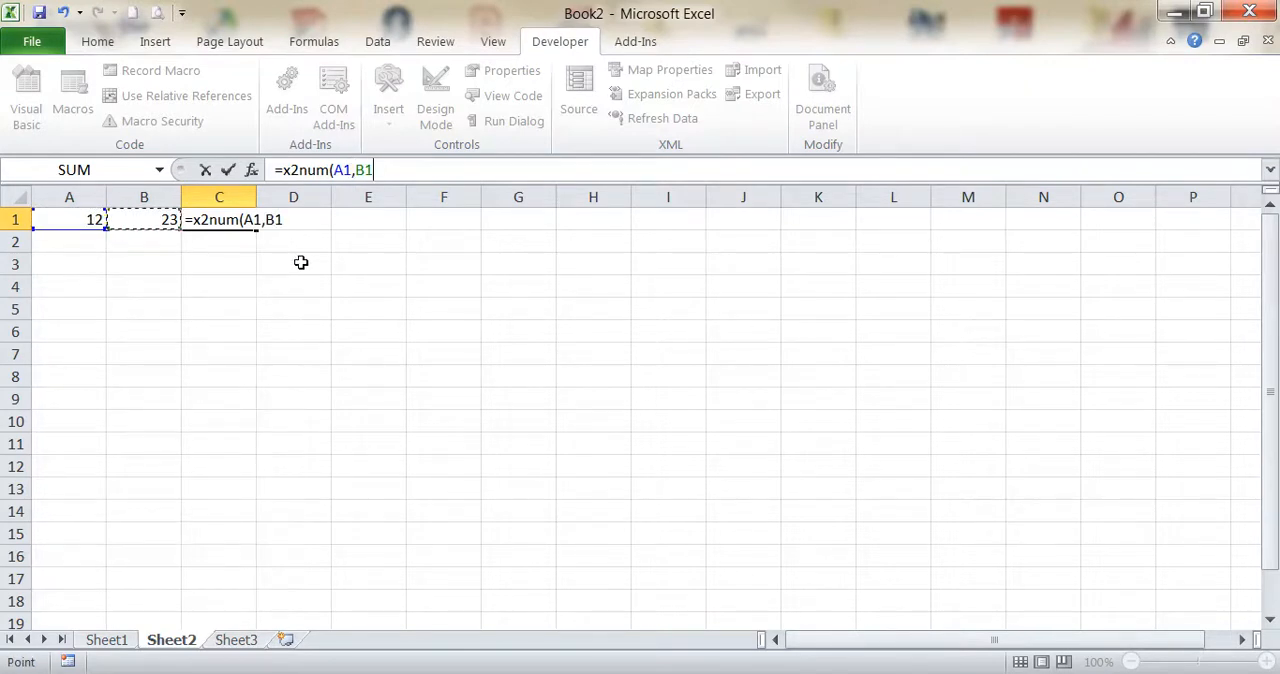